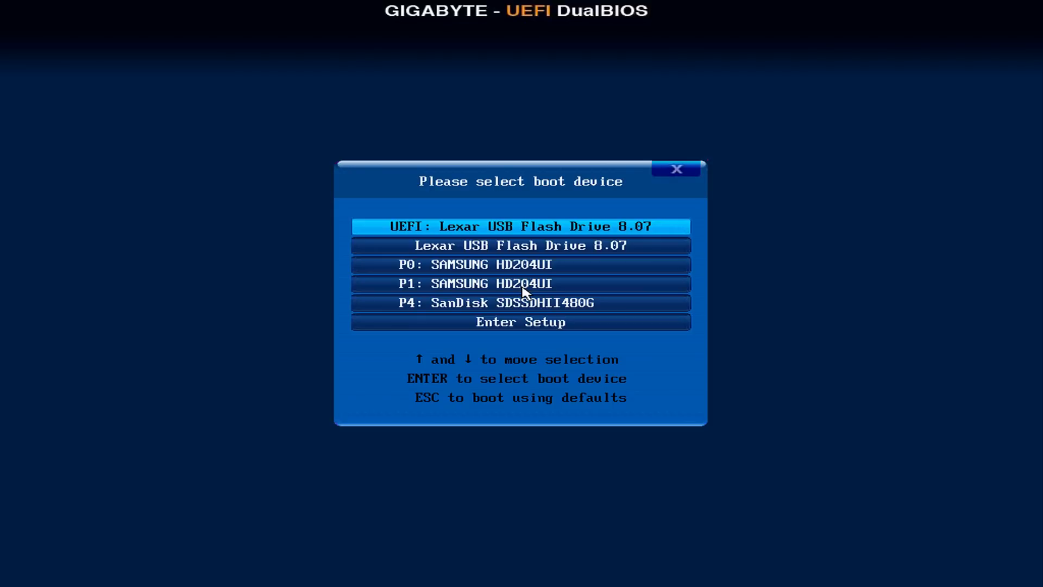
Select 'UEFI: Lexar USB Flash Drive 8.07' in the boot menu to boot from USB
key(Down)
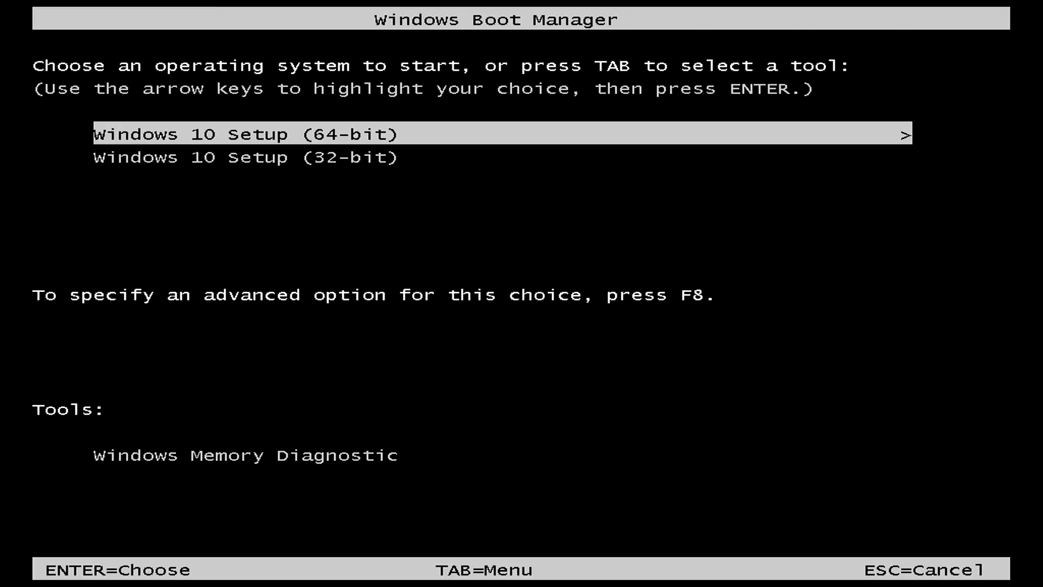
Choose Windows 10 Setup (64-bit) in Windows Boot Manager and start it
key(Down)
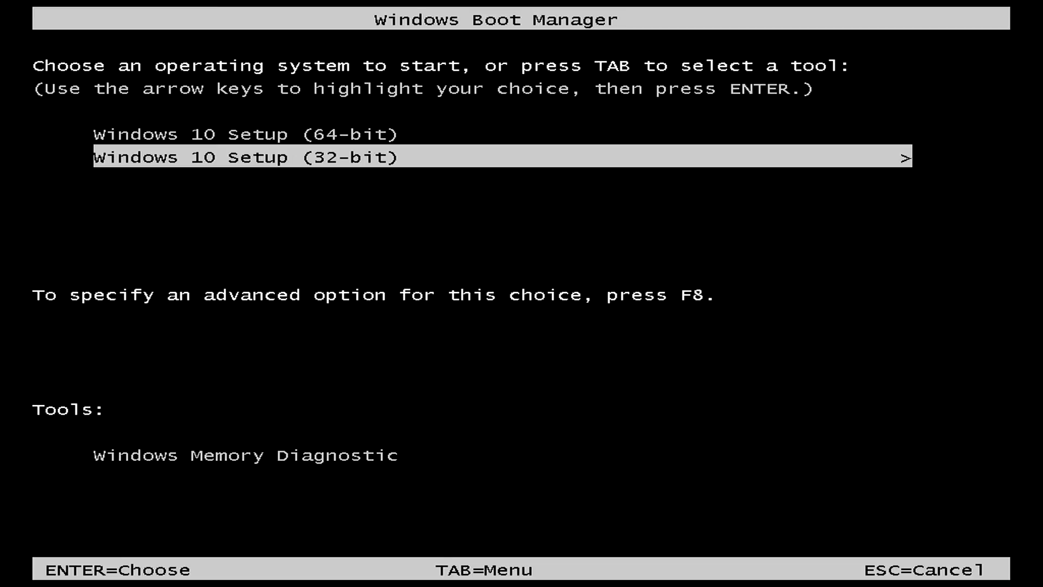
key(Up)
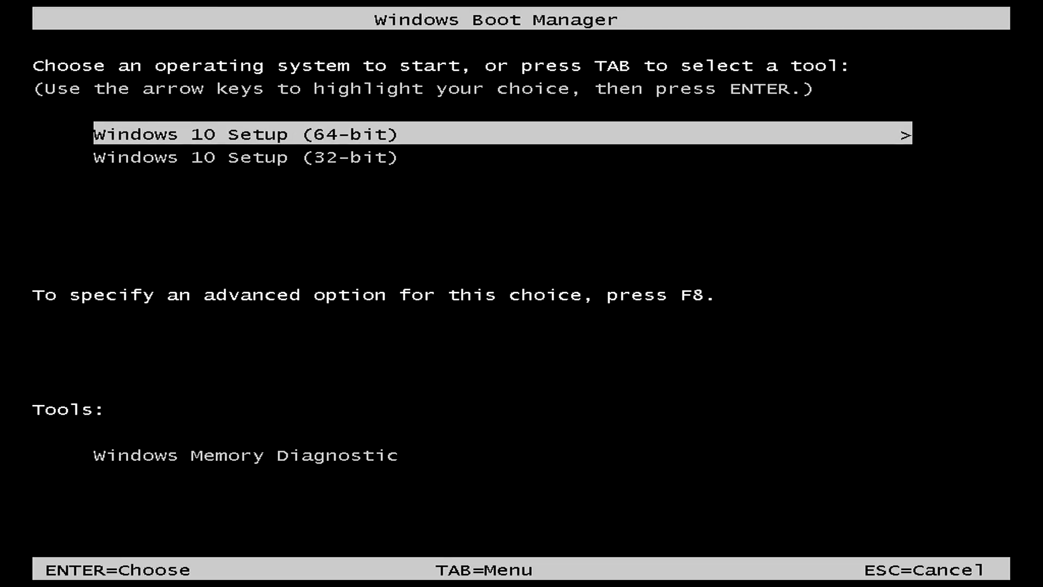
key(Down)
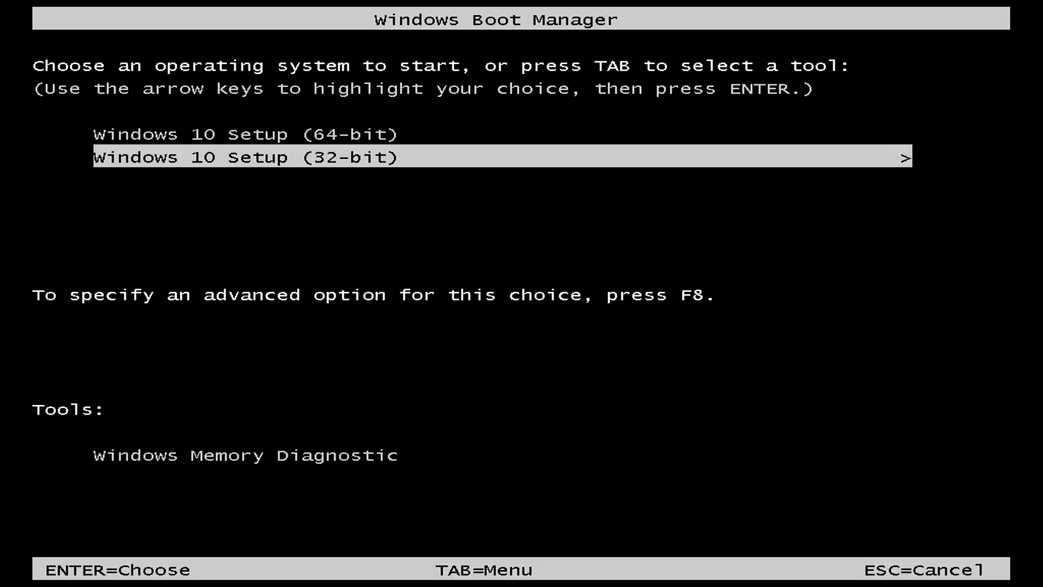
key(up)
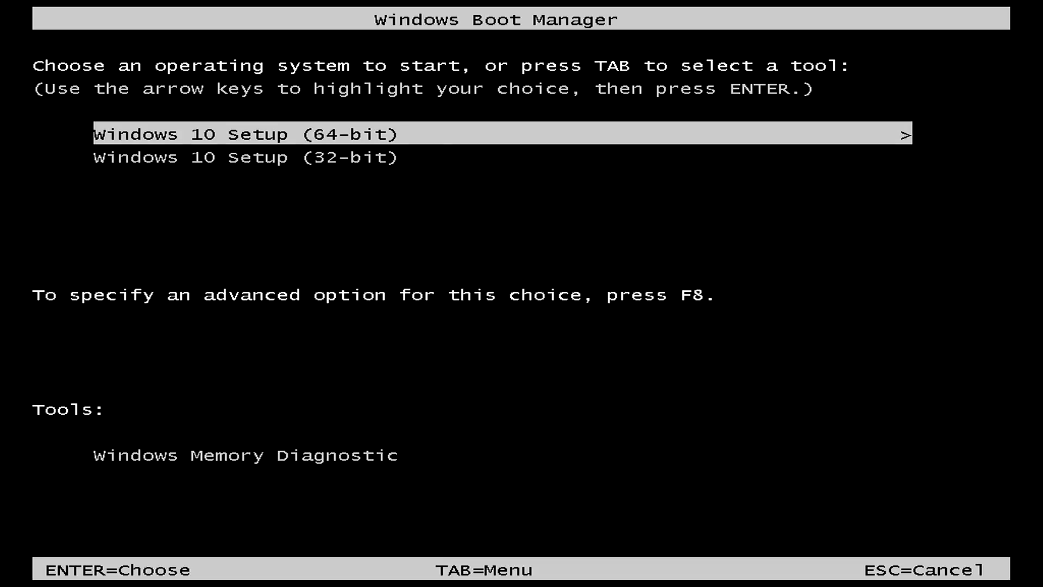
key(enter)
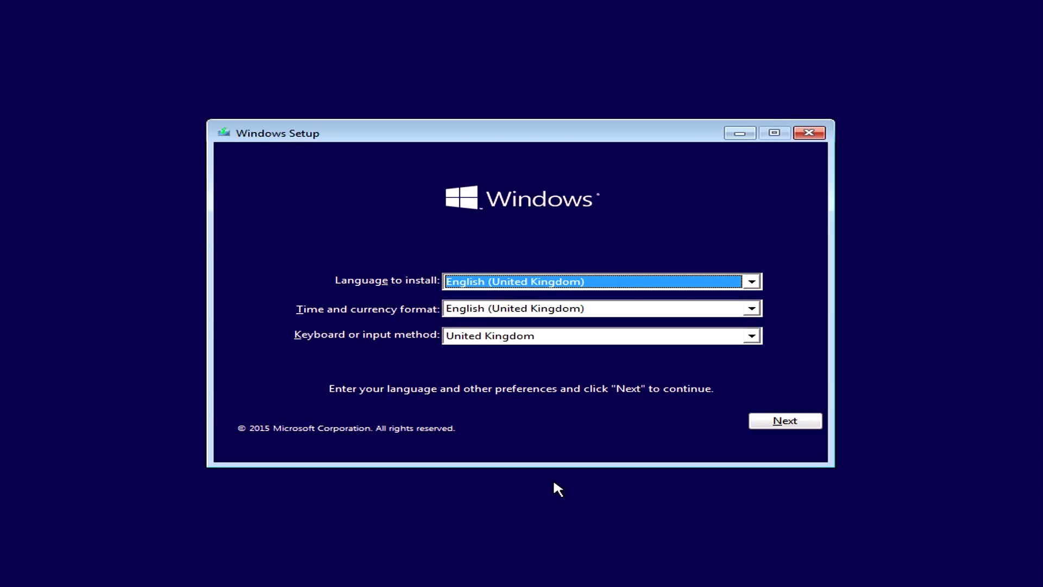
mouse_move(545, 402)
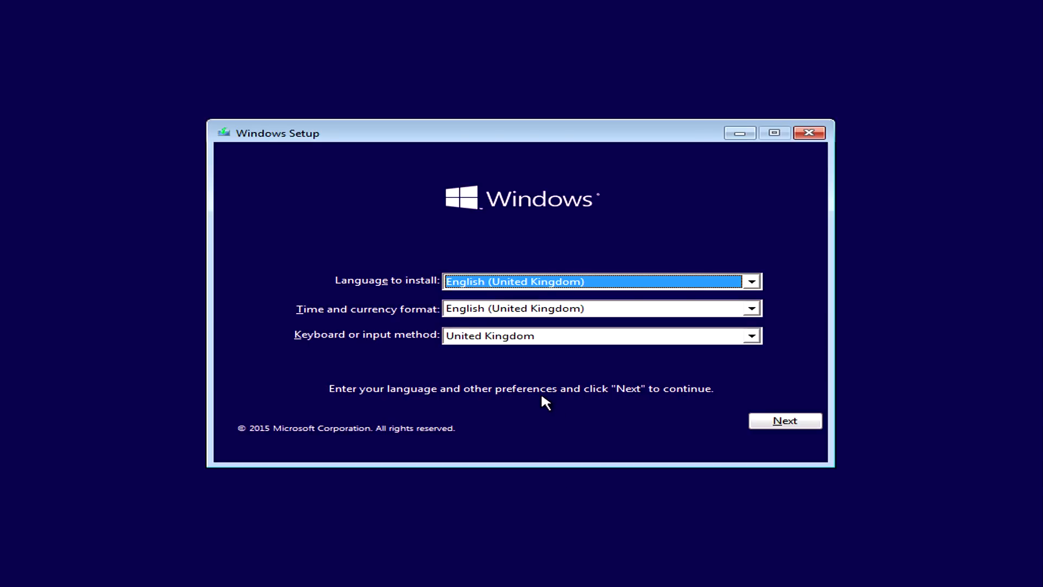
mouse_move(744, 352)
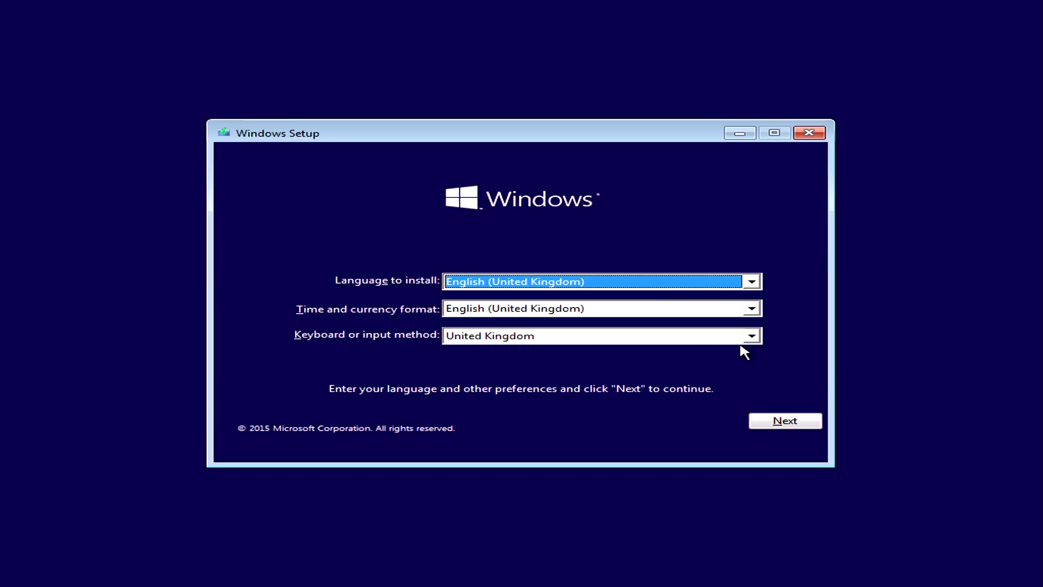
mouse_move(566, 295)
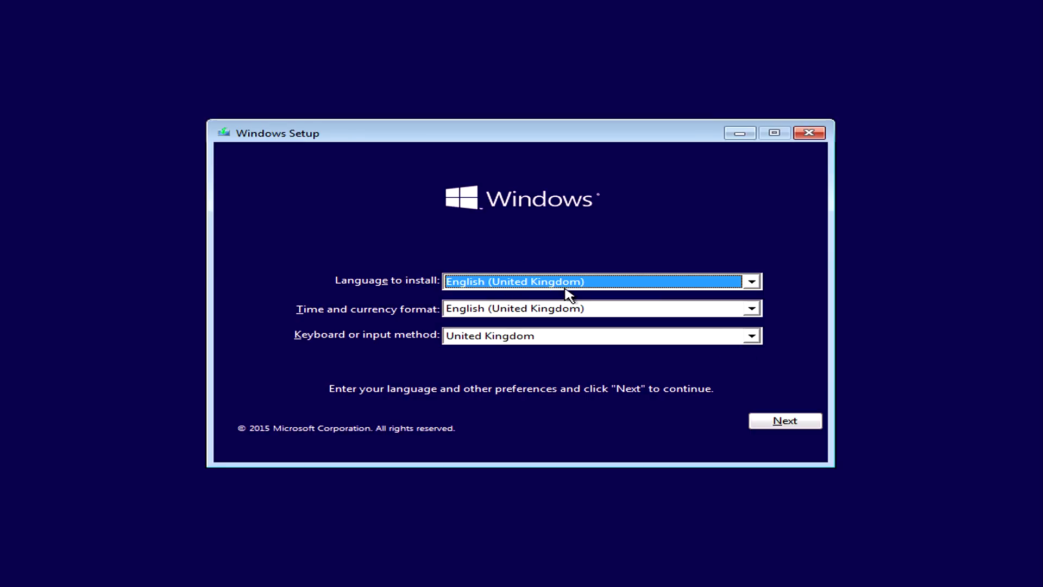
mouse_move(580, 348)
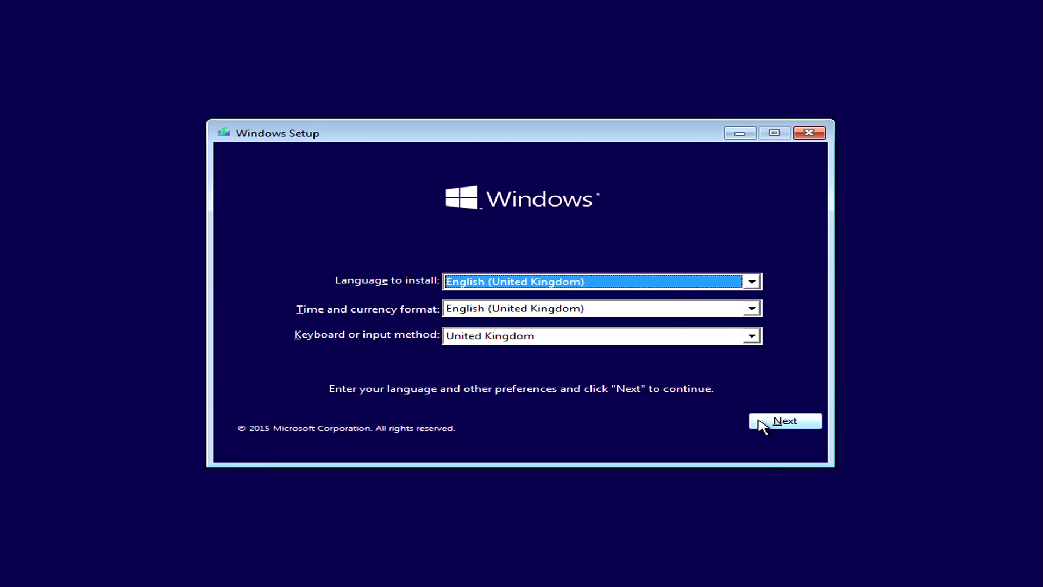
Keep the English (United Kingdom) preferences and choose Install now
click(784, 421)
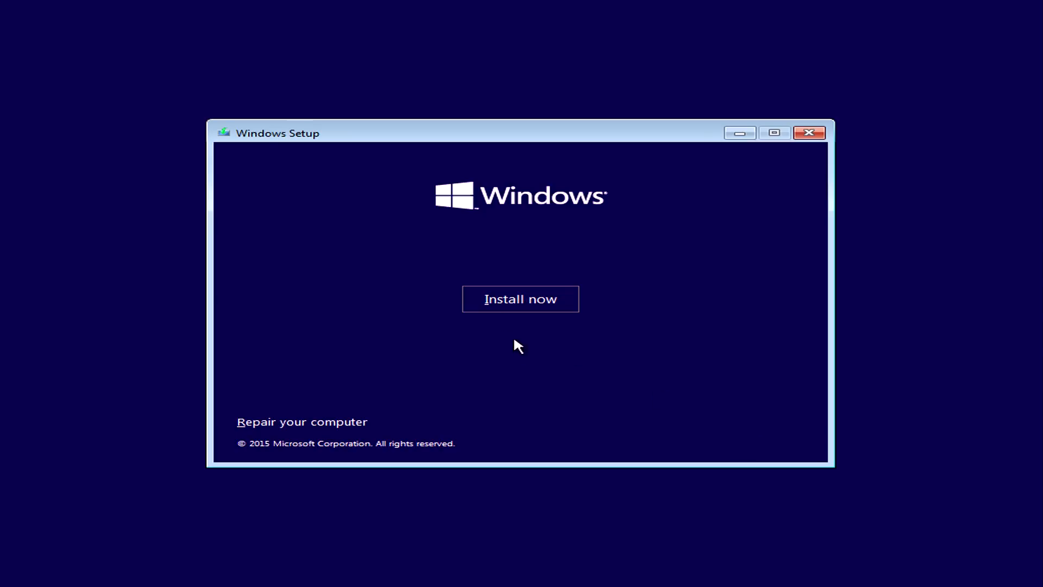
click(520, 299)
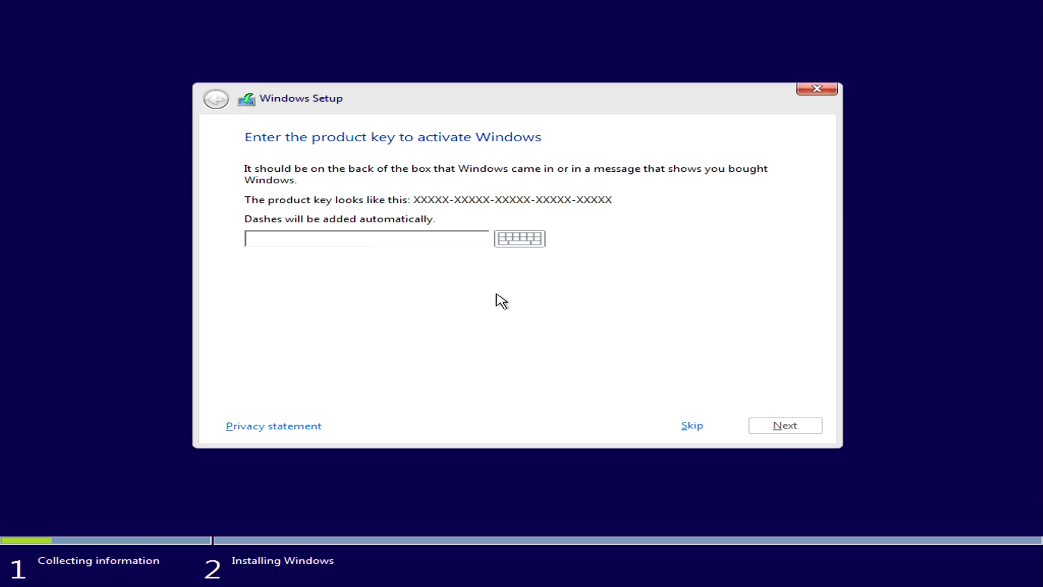
Skip entering a Windows product key
click(365, 238)
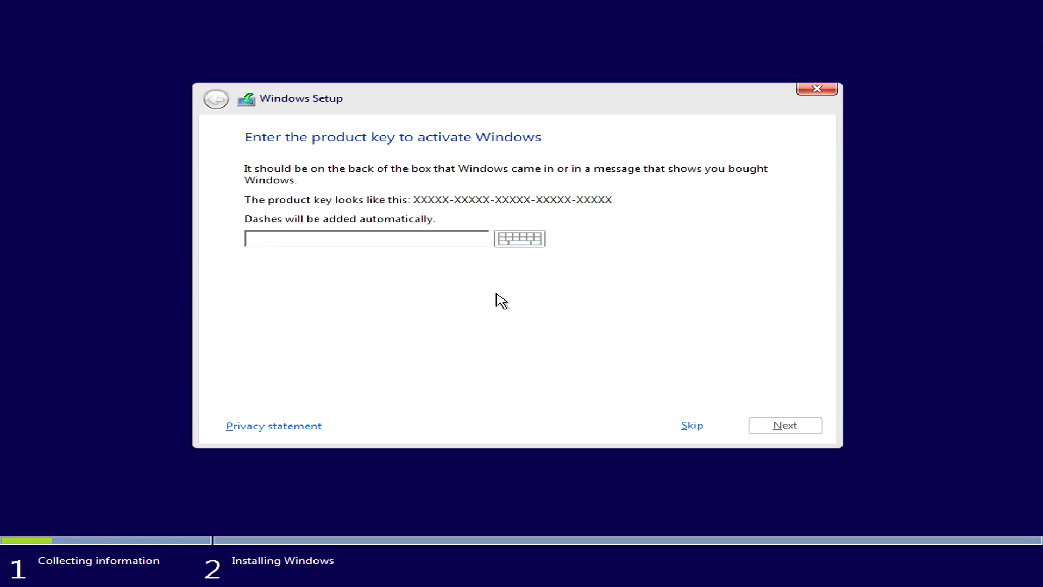
click(366, 238)
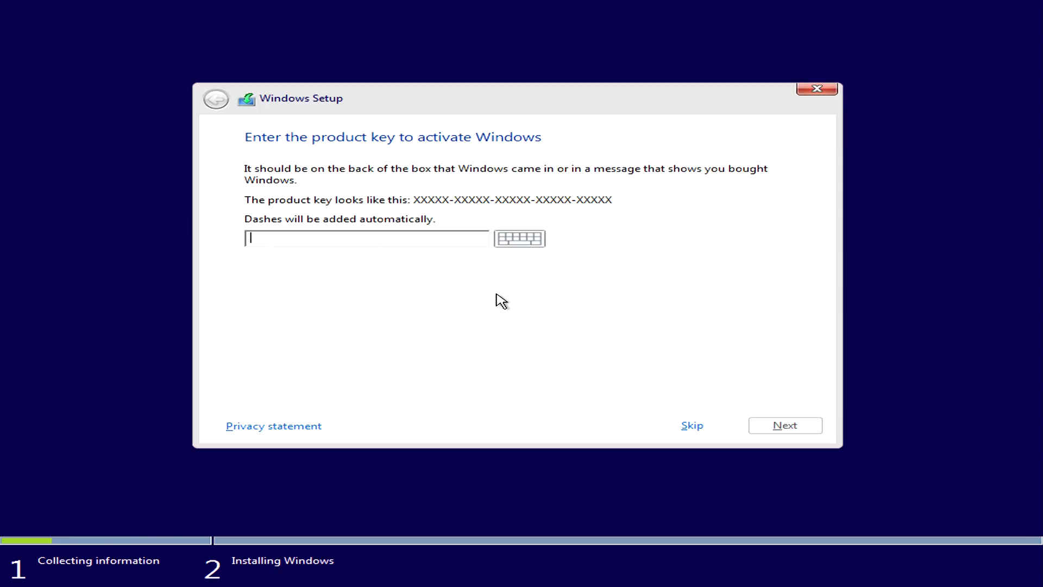
mouse_move(715, 441)
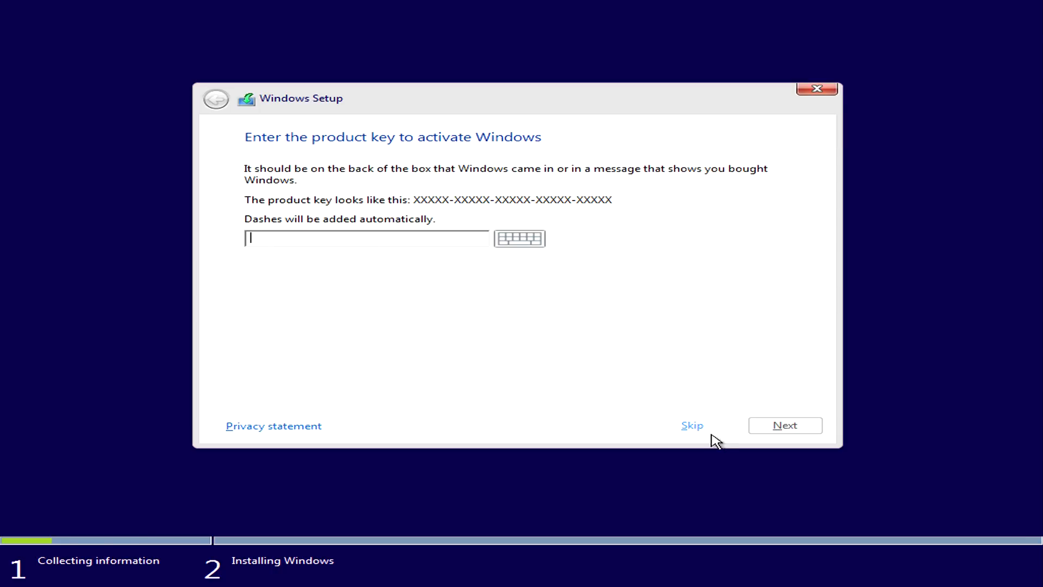
click(692, 425)
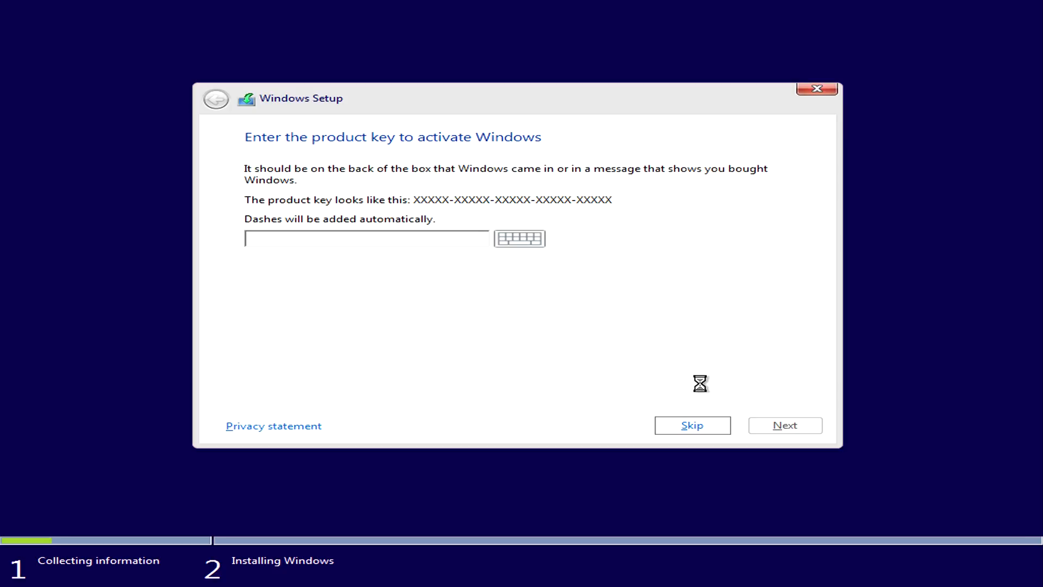
click(691, 425)
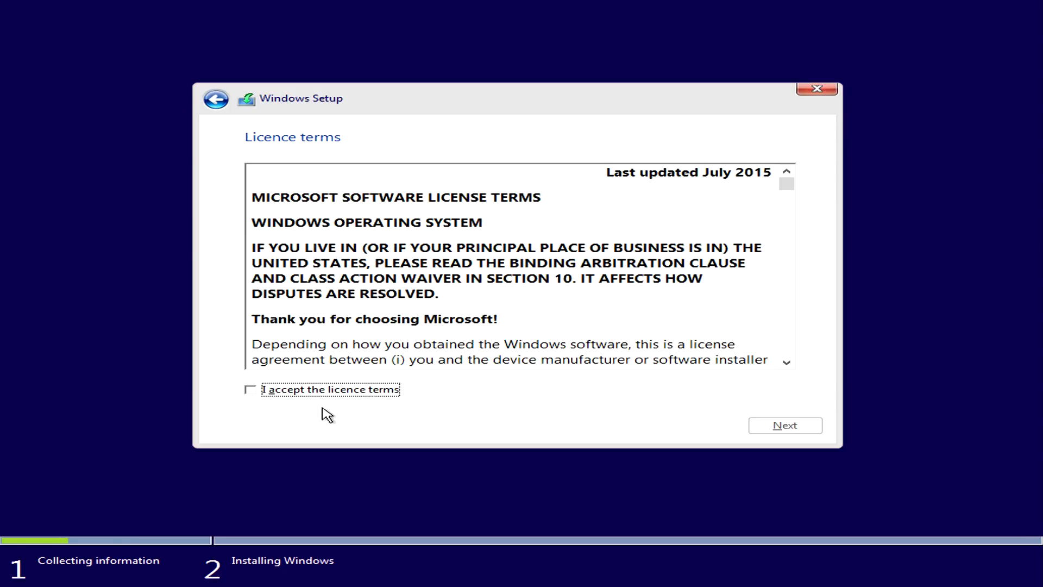
Accept the Windows licence terms and continue
click(251, 389)
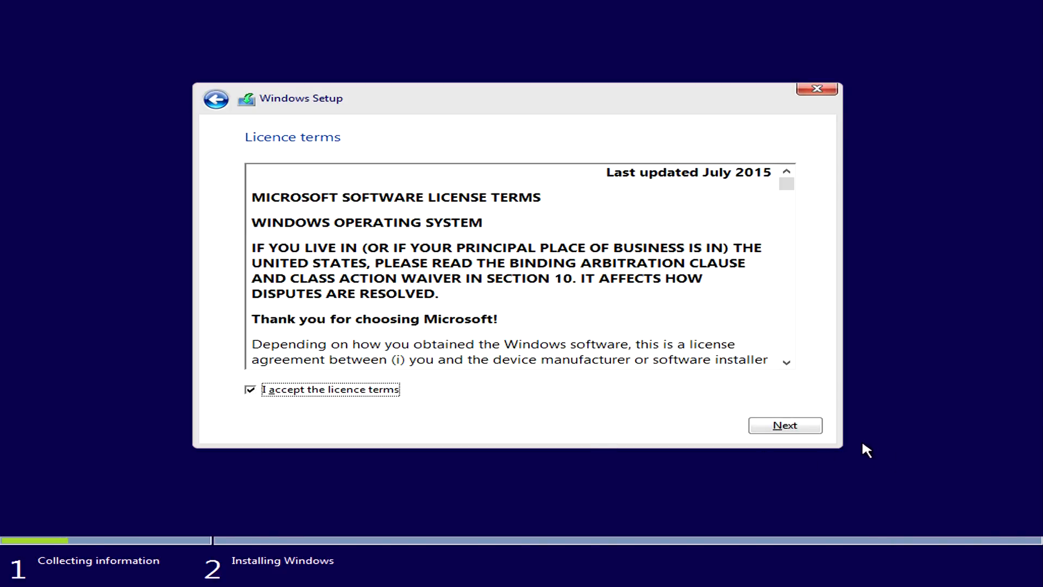
click(785, 425)
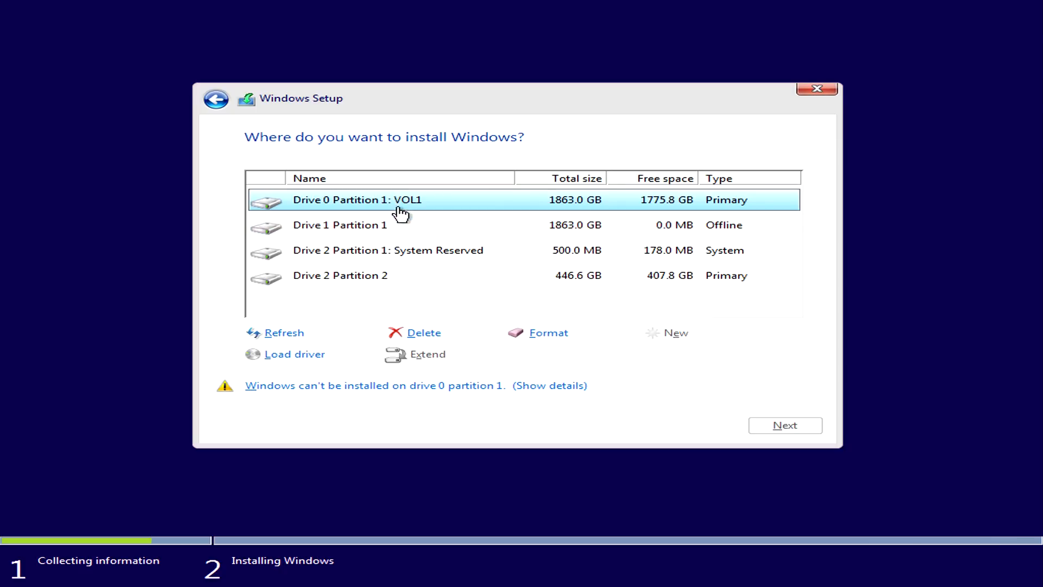
mouse_move(646, 266)
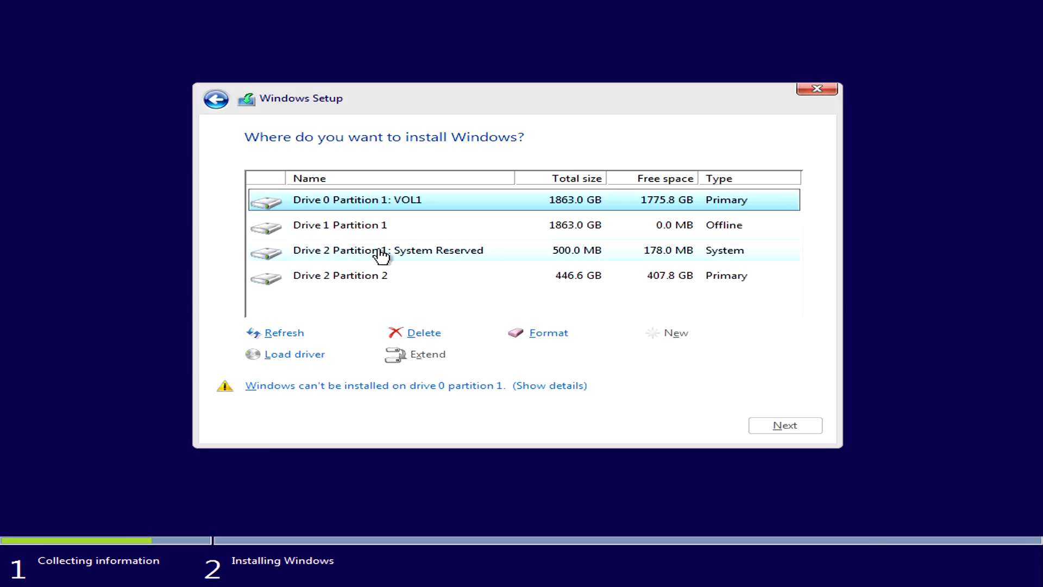
Delete Drive 2's System Reserved and 446.6 GB partitions
click(421, 333)
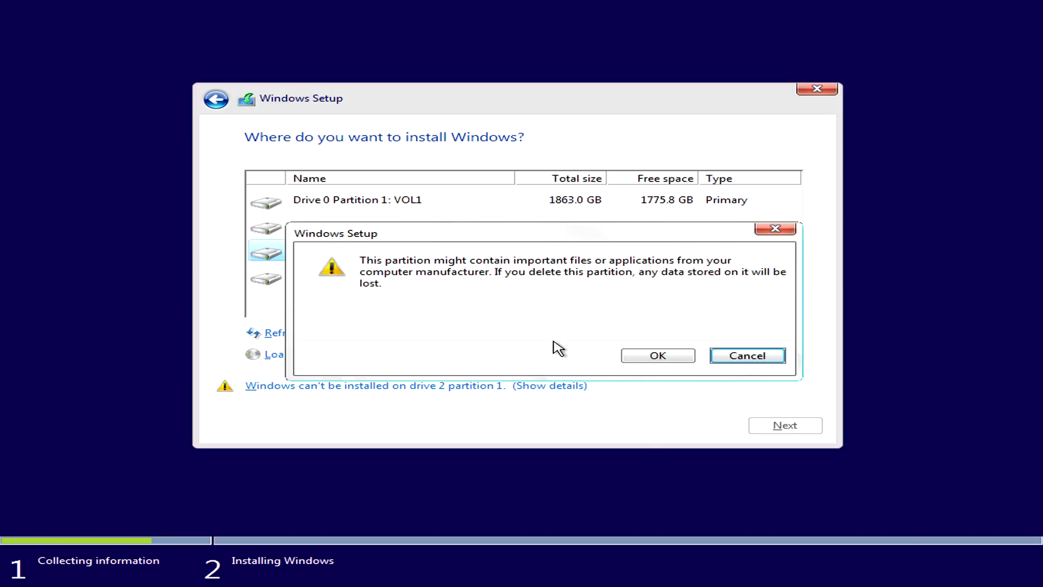
click(656, 355)
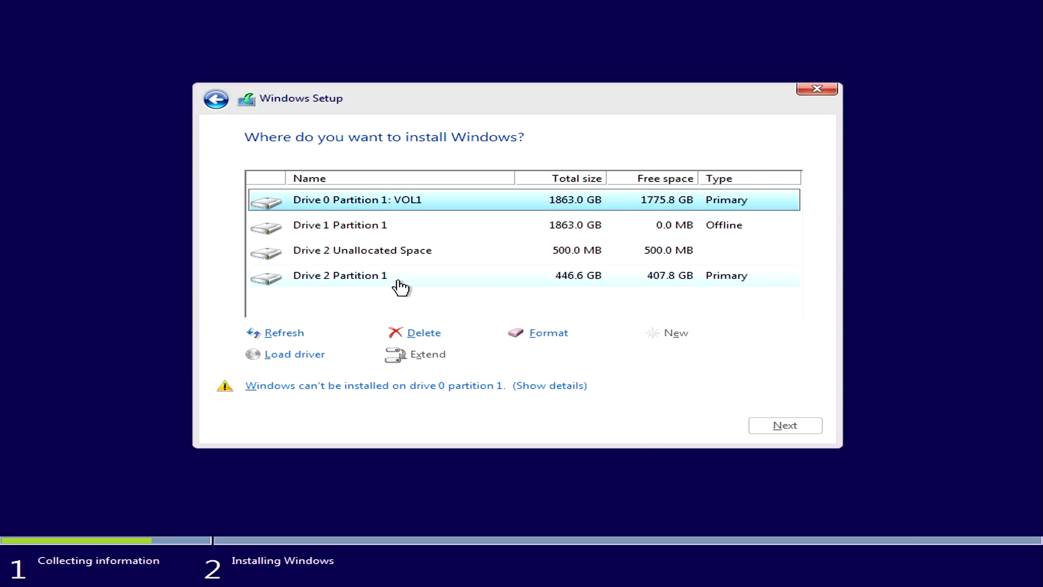
click(340, 275)
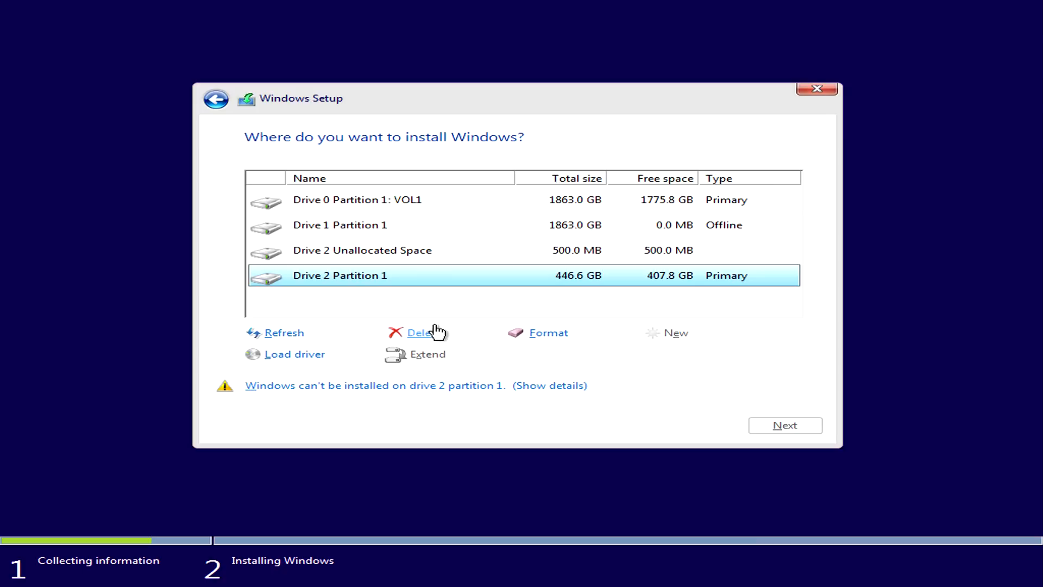
click(420, 332)
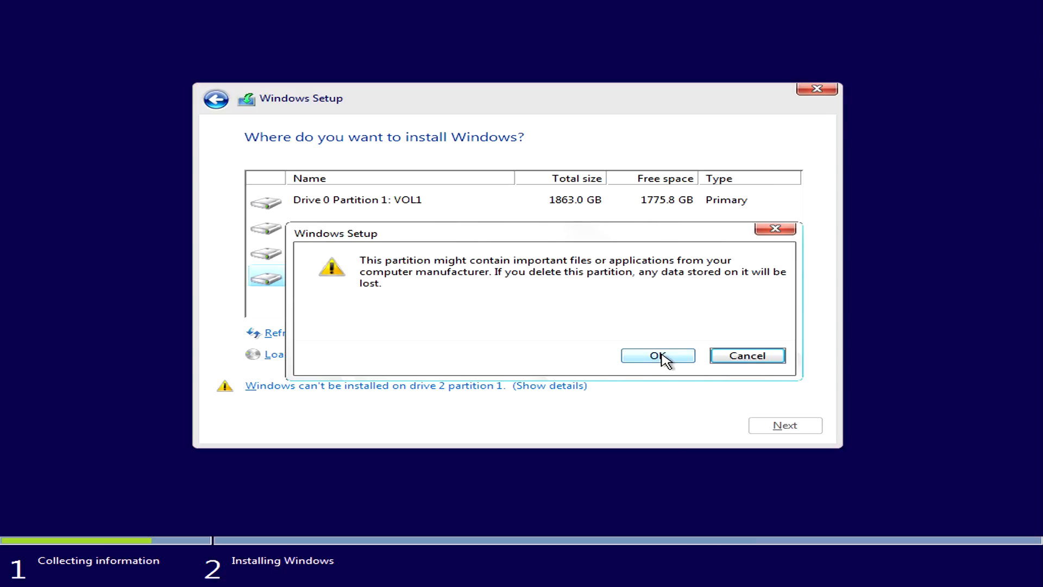
click(658, 356)
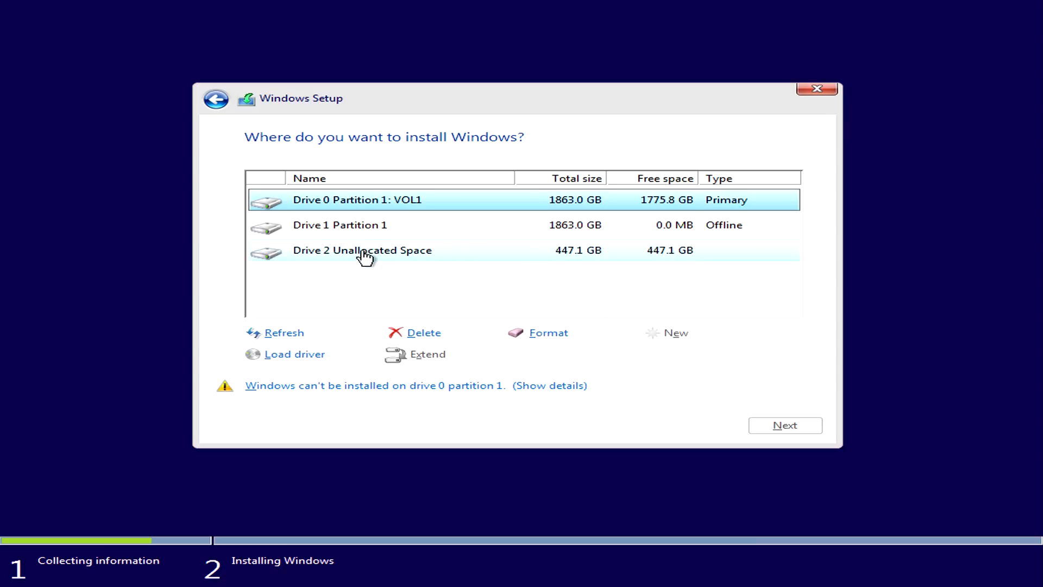
Install Windows onto Drive 2's 447.1 GB unallocated space
click(362, 250)
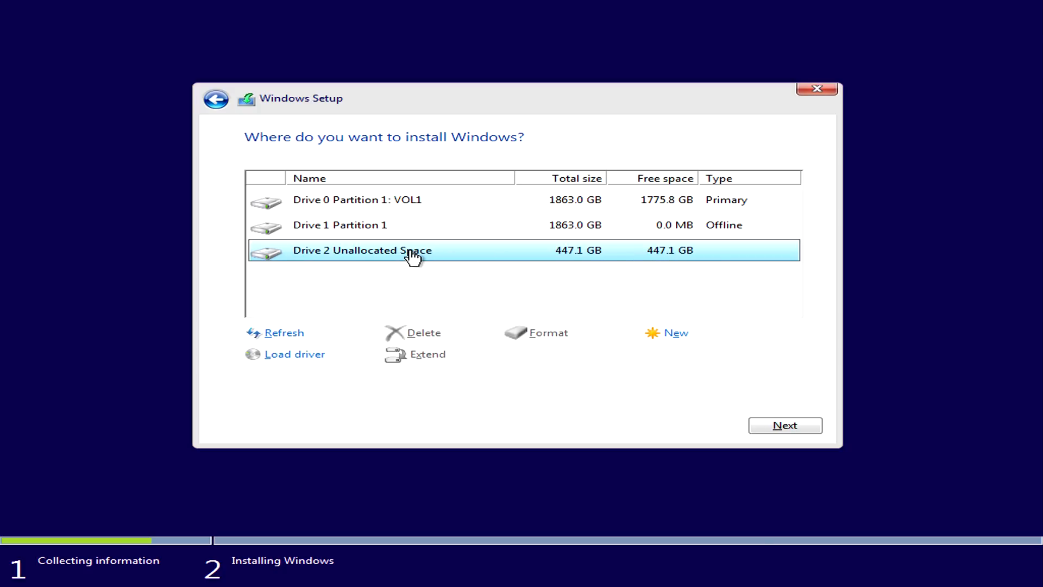
click(785, 425)
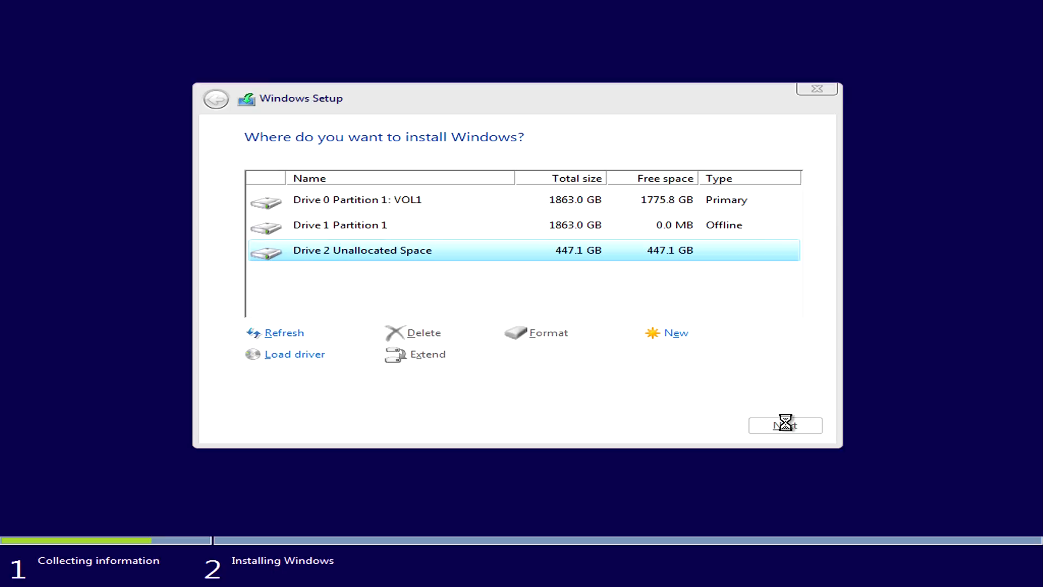
click(785, 426)
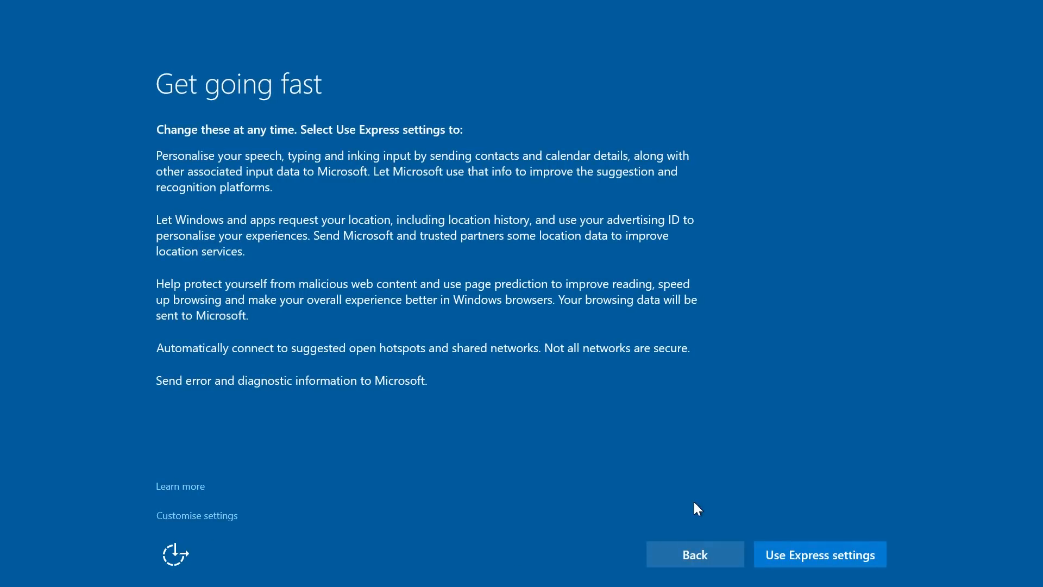
mouse_move(569, 429)
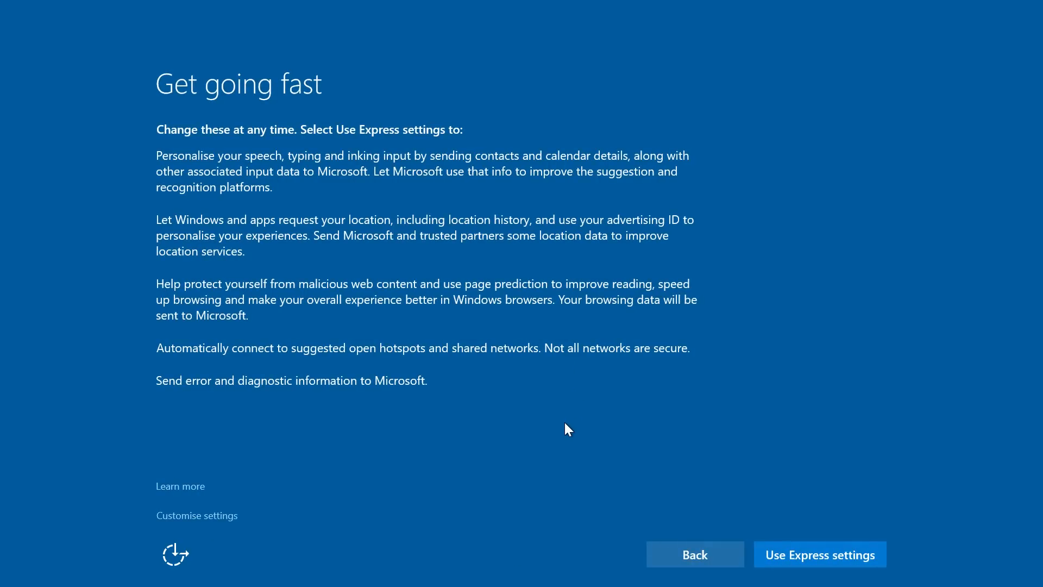
mouse_move(808, 543)
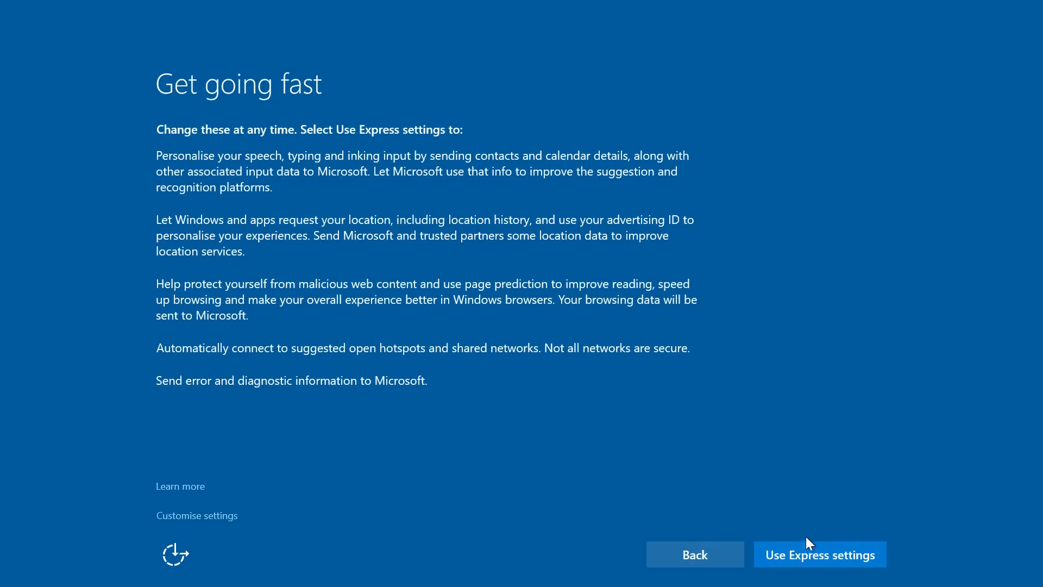
mouse_move(818, 558)
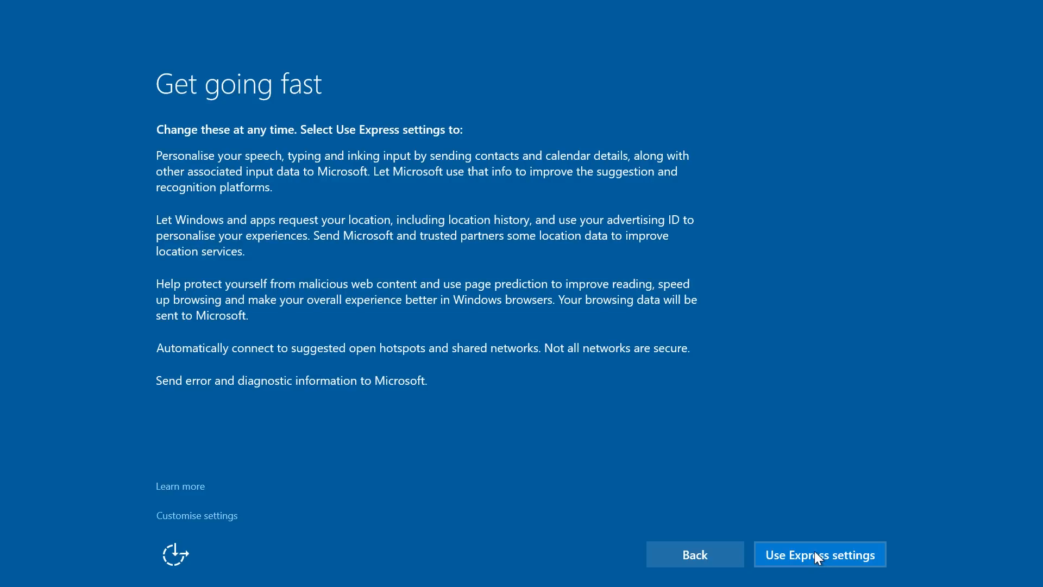
Accept the Express settings on the Get going fast screen
click(820, 554)
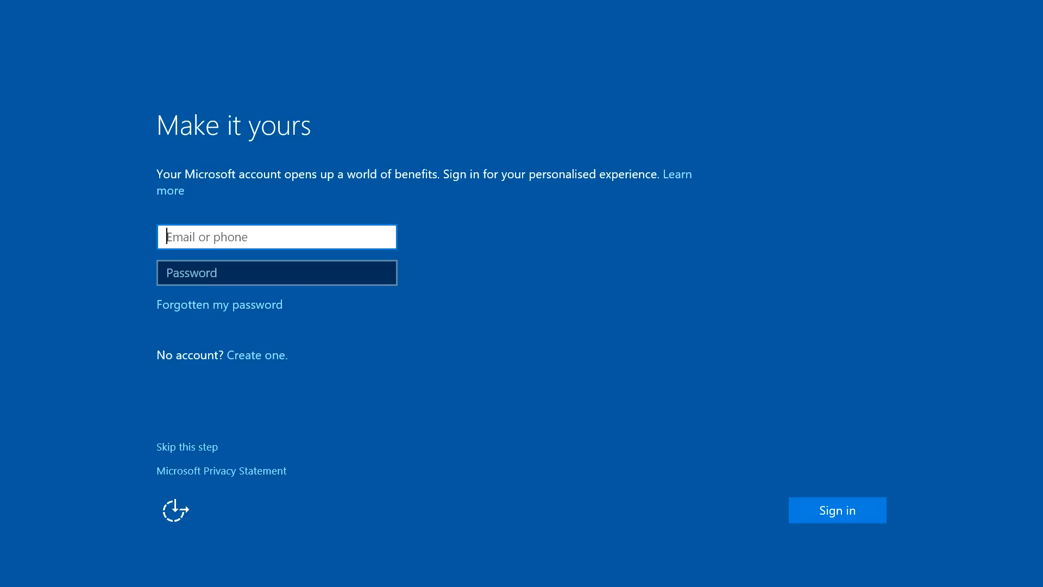
Create local account 'Support' with blank password, skipping Microsoft sign-in
click(187, 445)
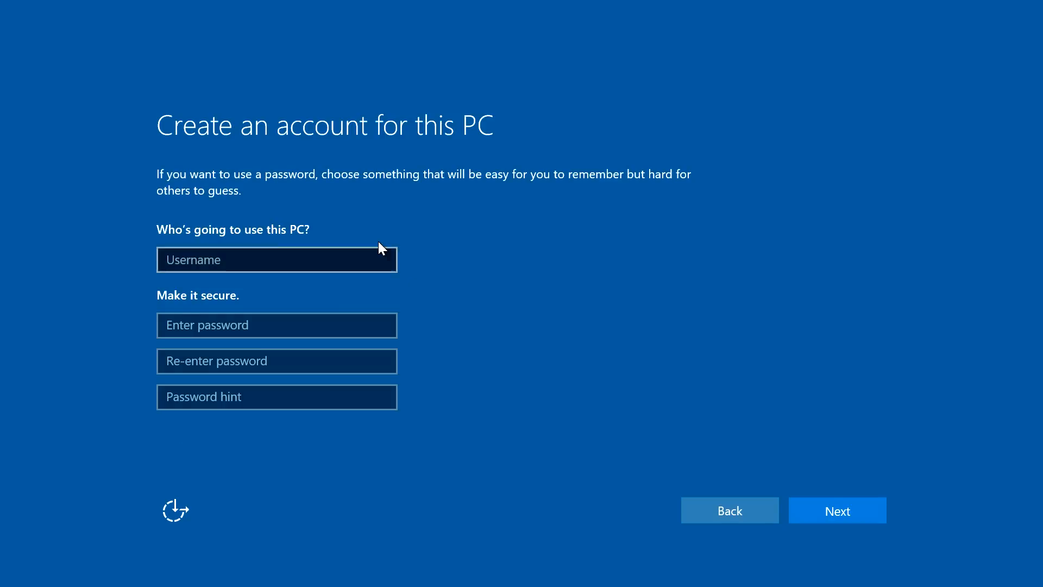
click(276, 259)
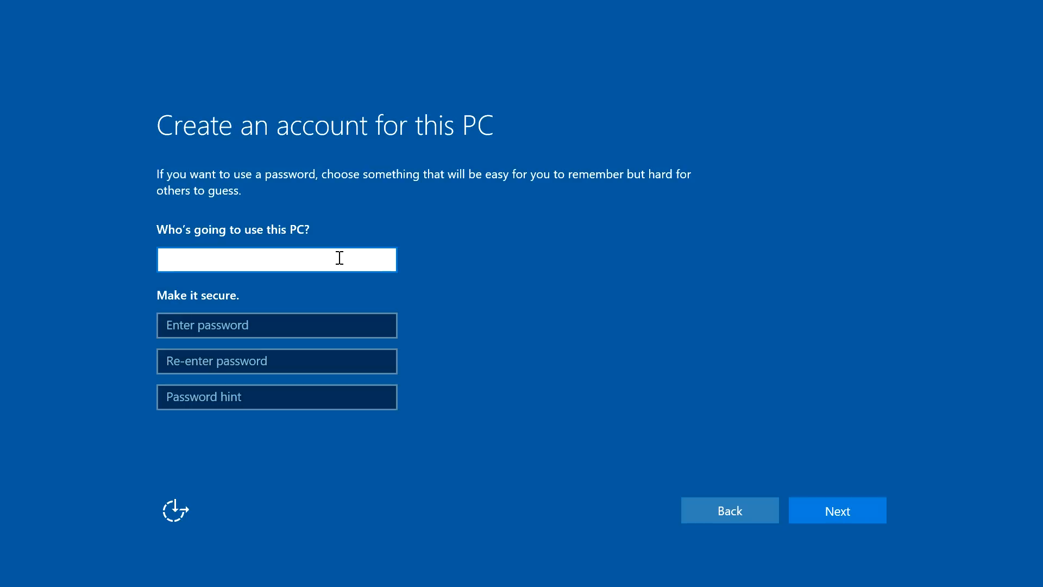
text(Suppo)
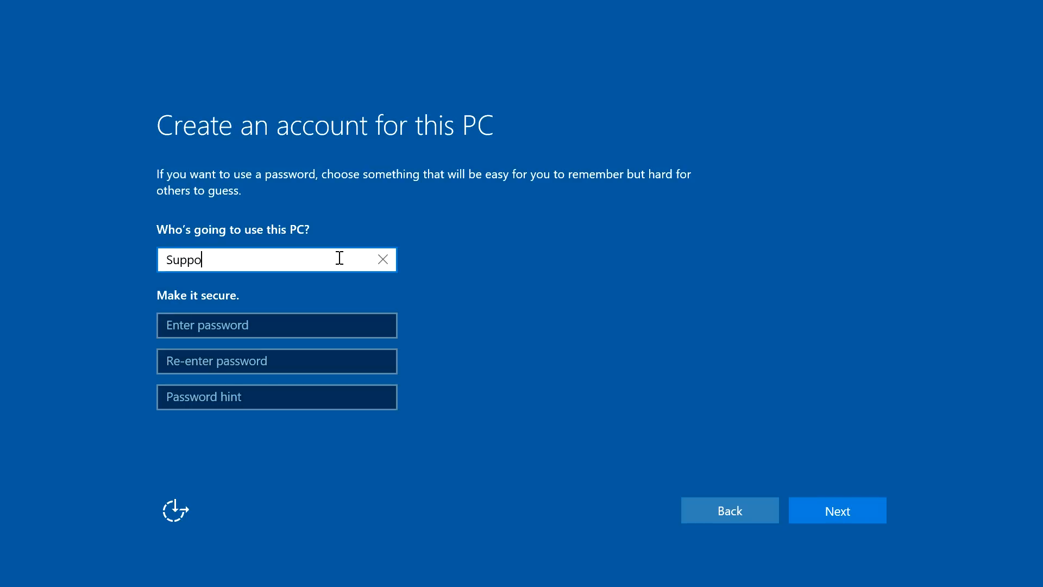
text(rt)
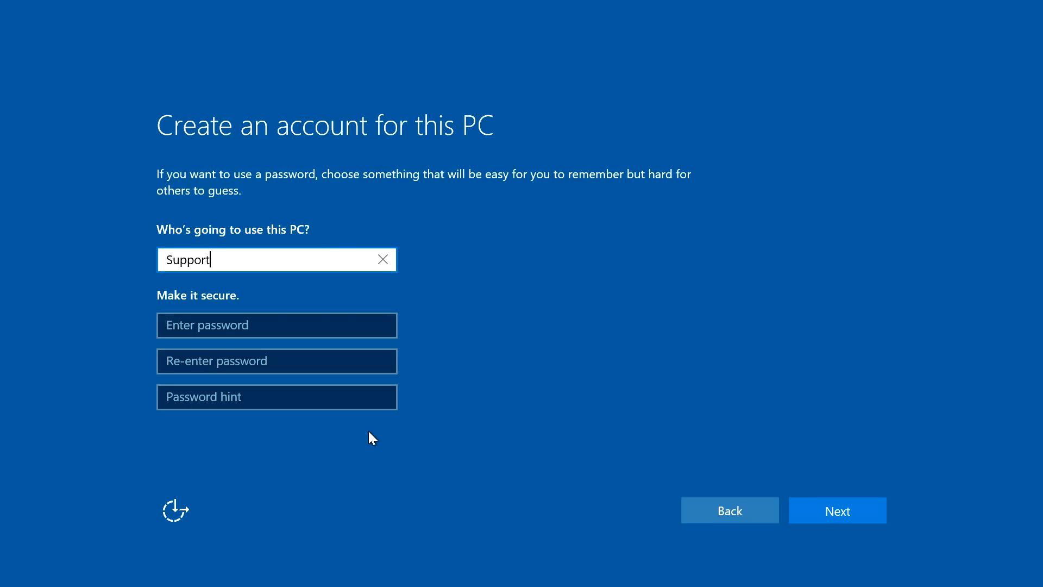
click(277, 326)
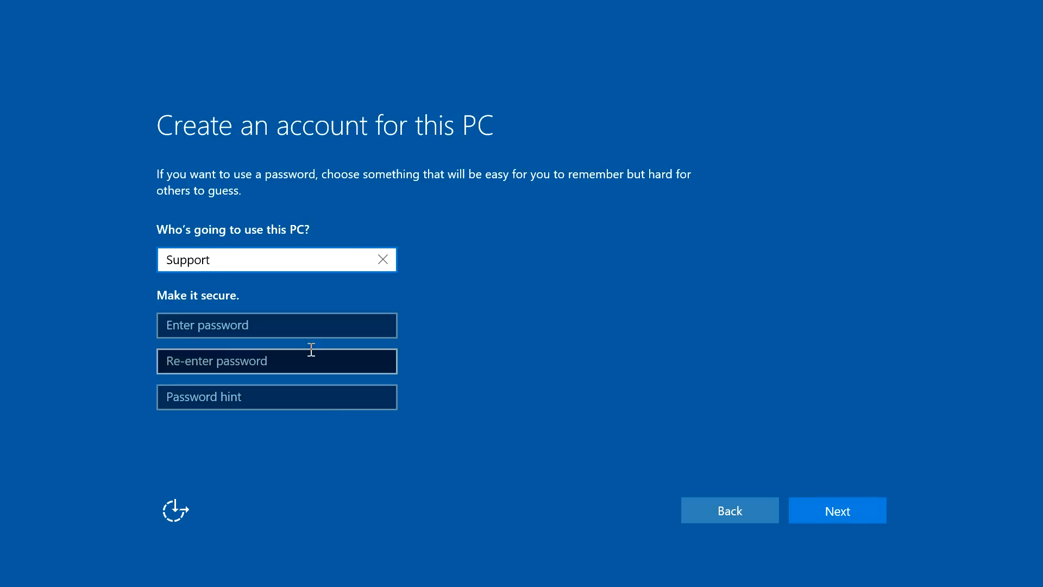
click(276, 361)
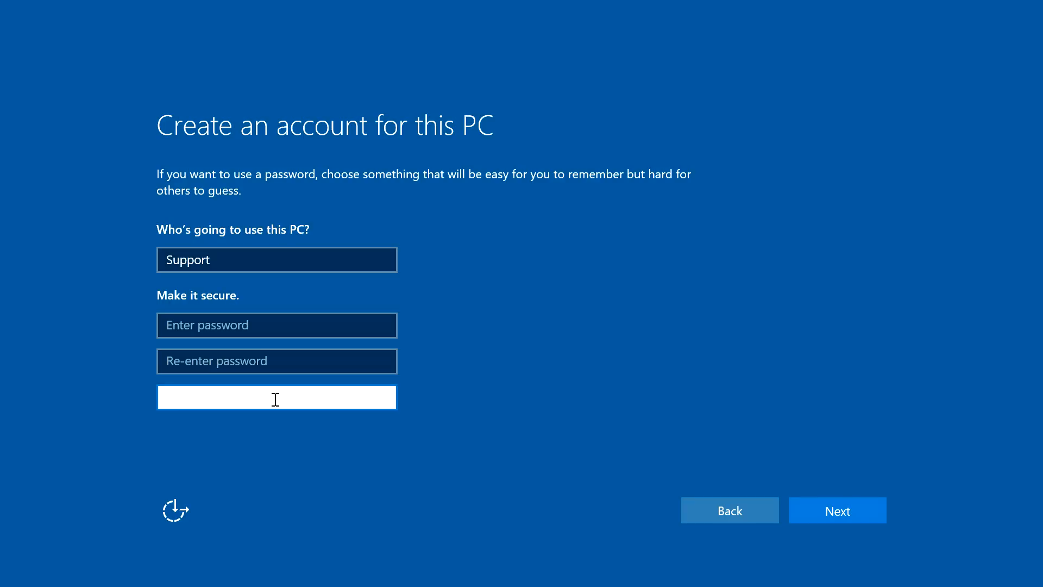
mouse_move(189, 391)
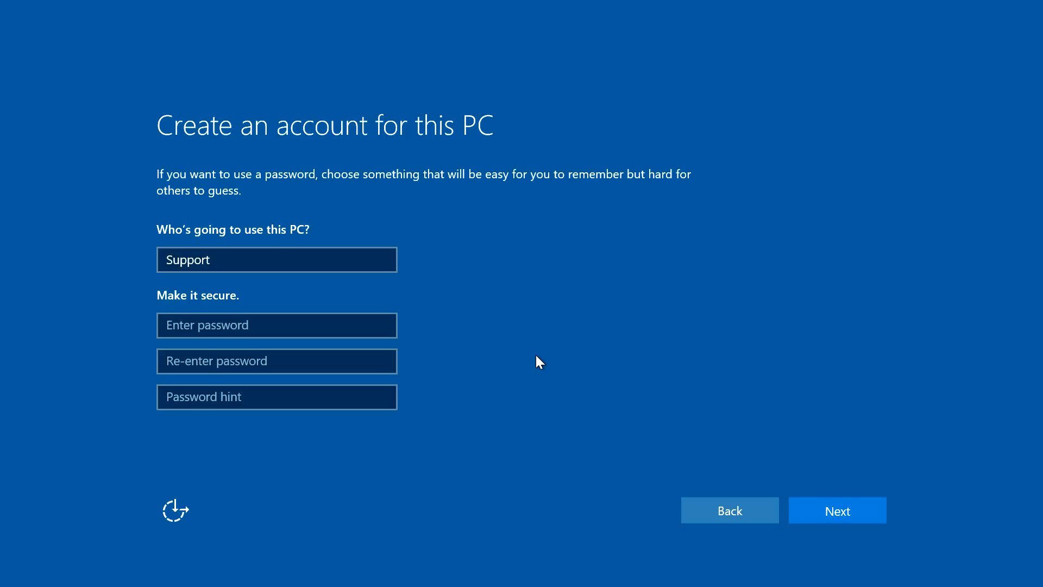
click(836, 511)
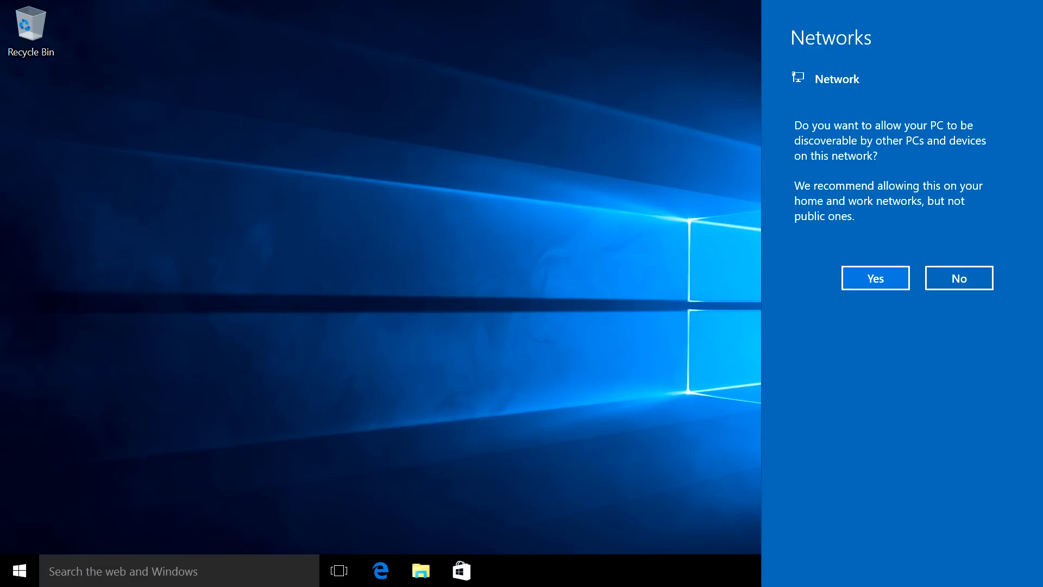
mouse_move(654, 66)
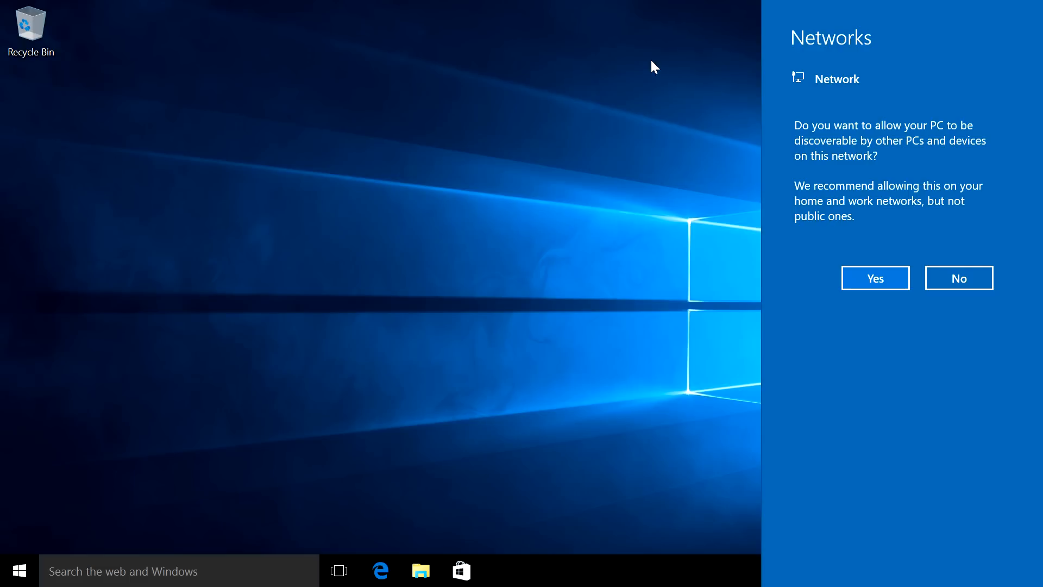
mouse_move(640, 132)
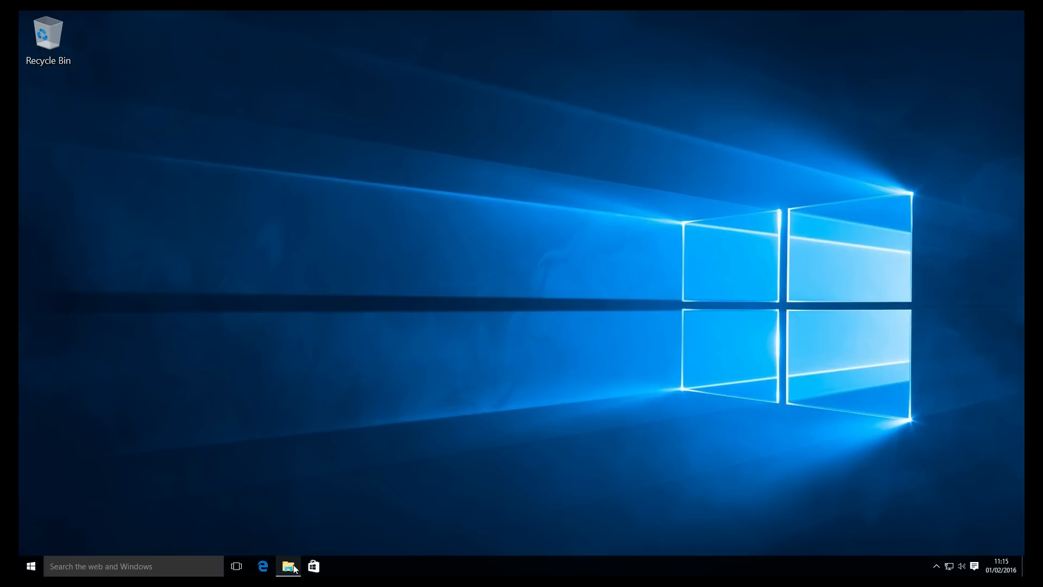
click(288, 566)
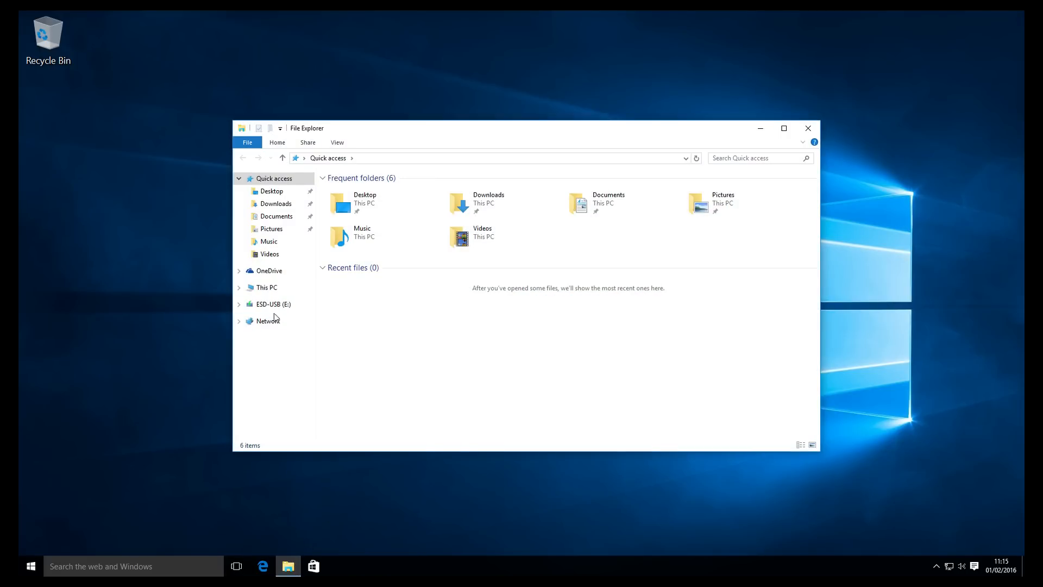
click(273, 305)
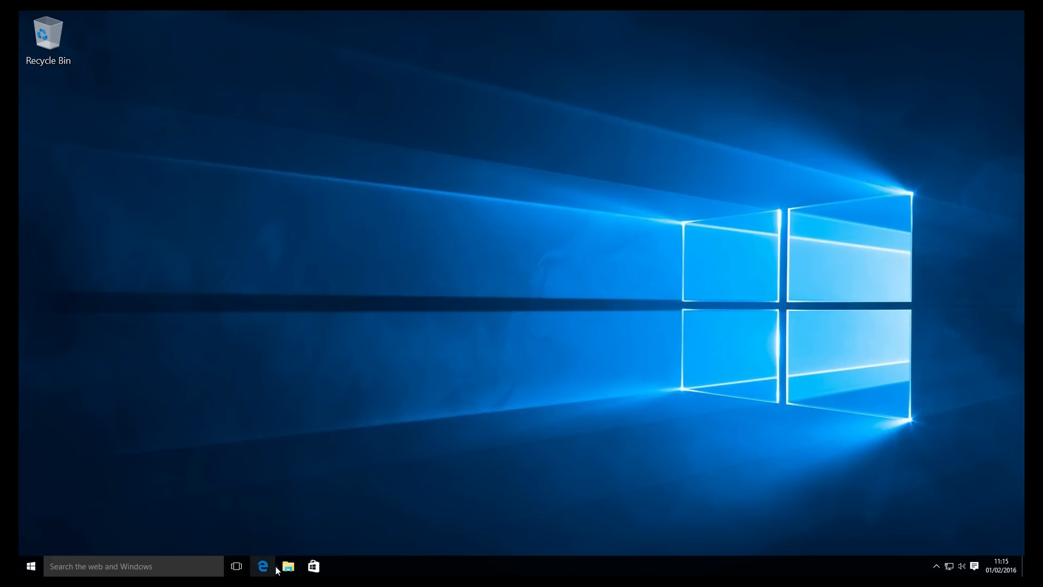
click(288, 566)
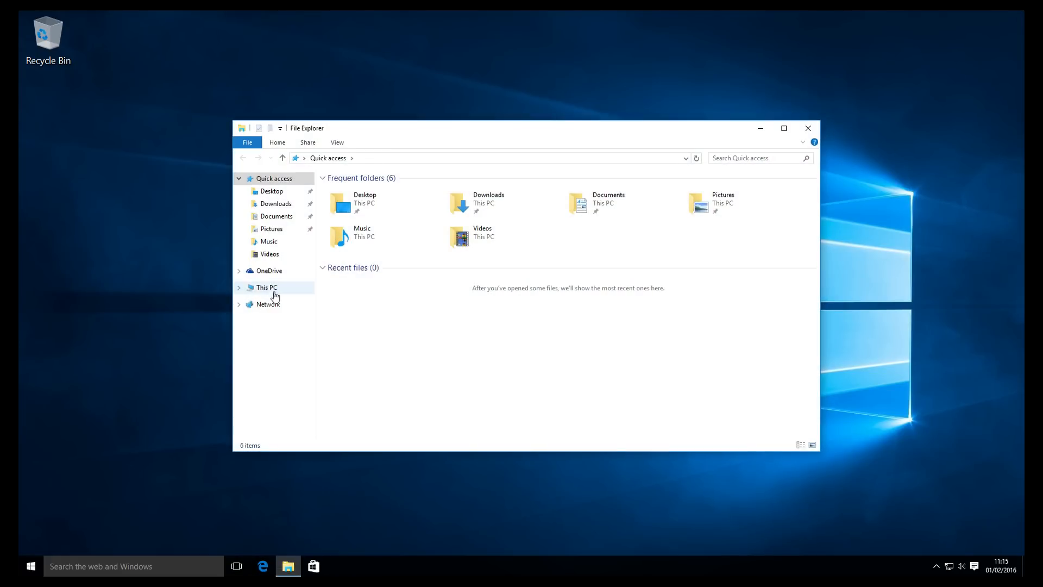
click(239, 287)
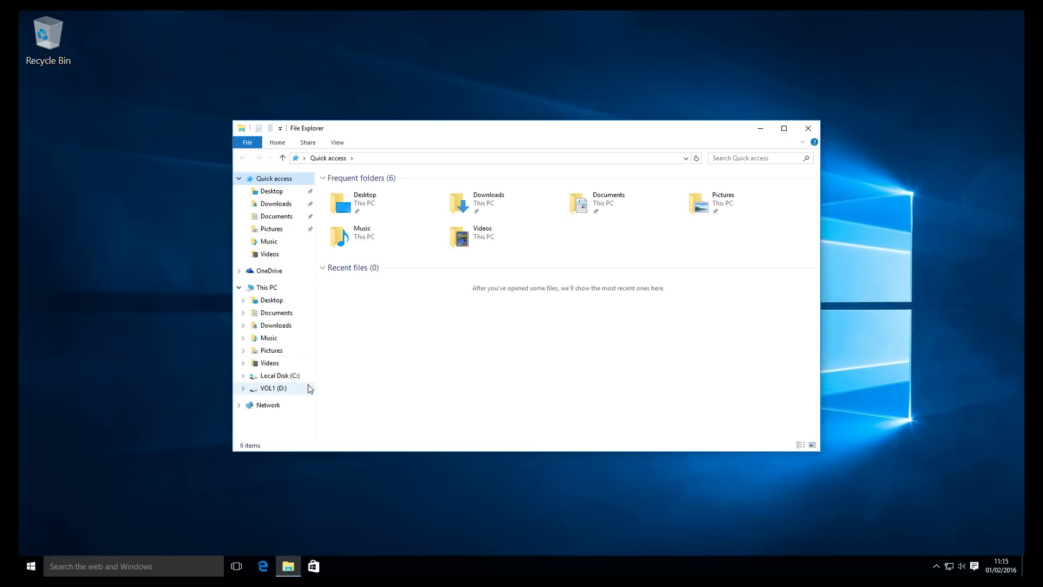
click(281, 375)
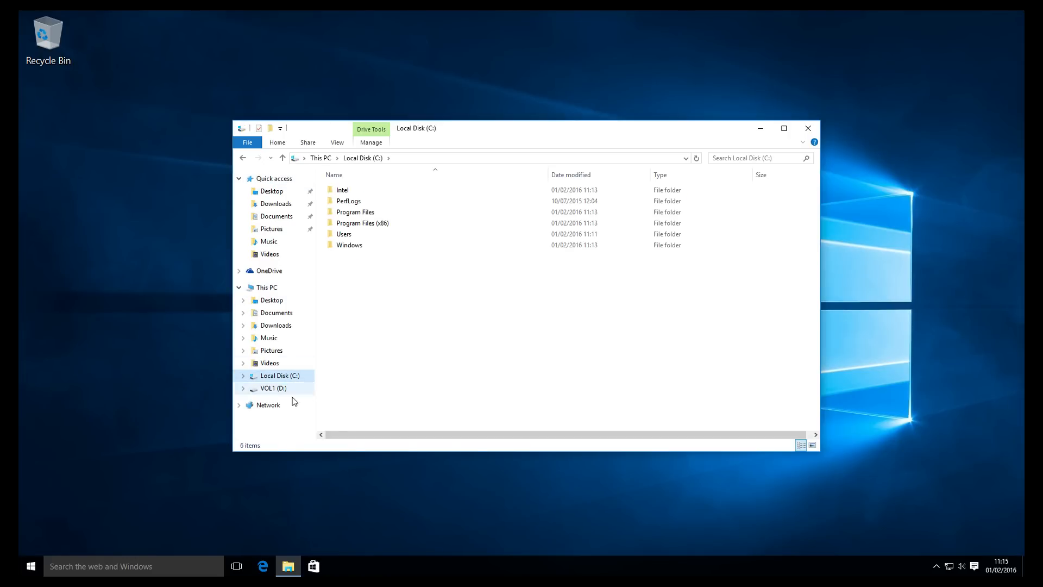
click(272, 388)
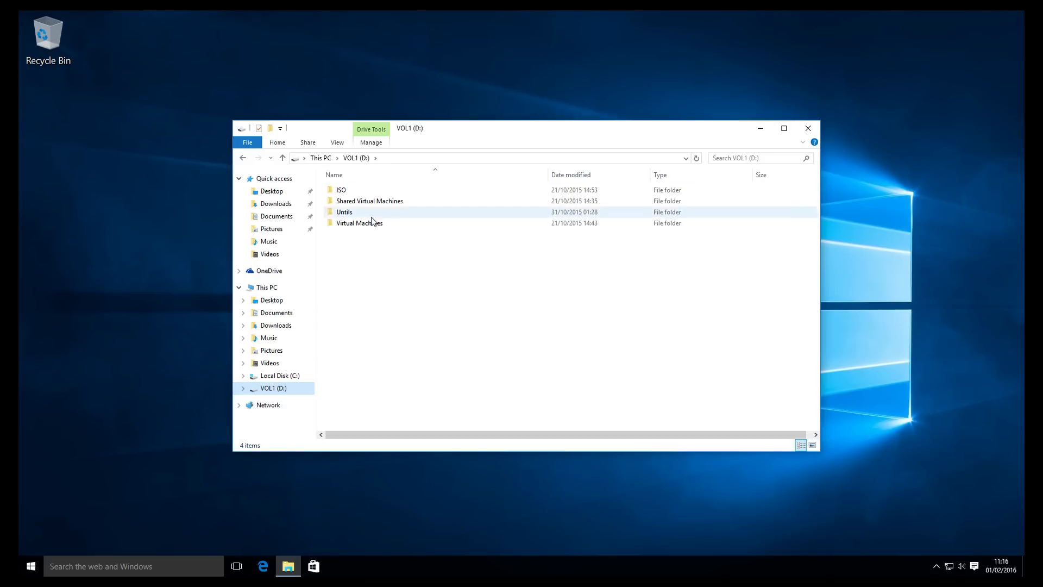
click(341, 190)
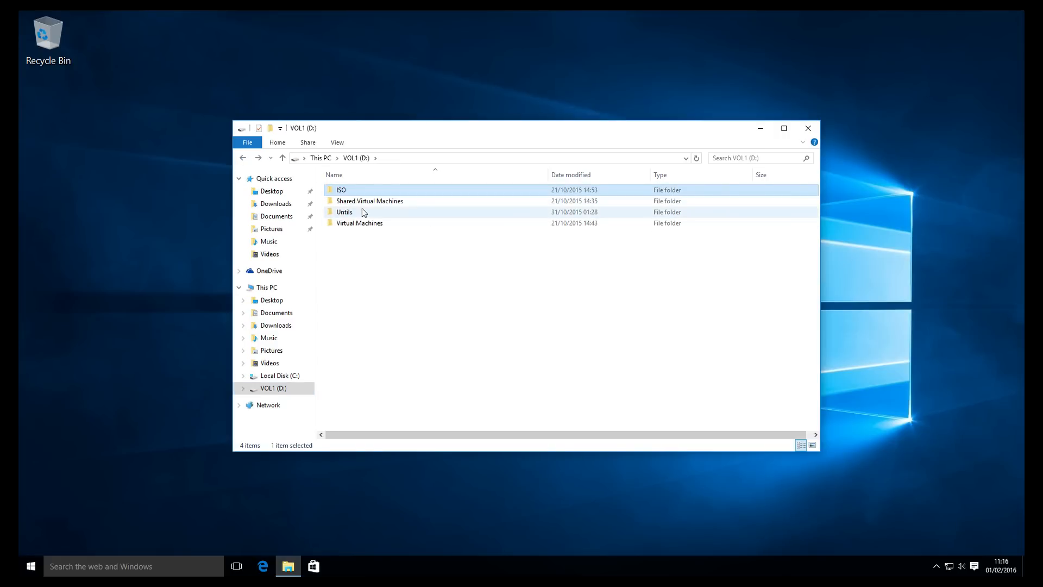
double_click(370, 200)
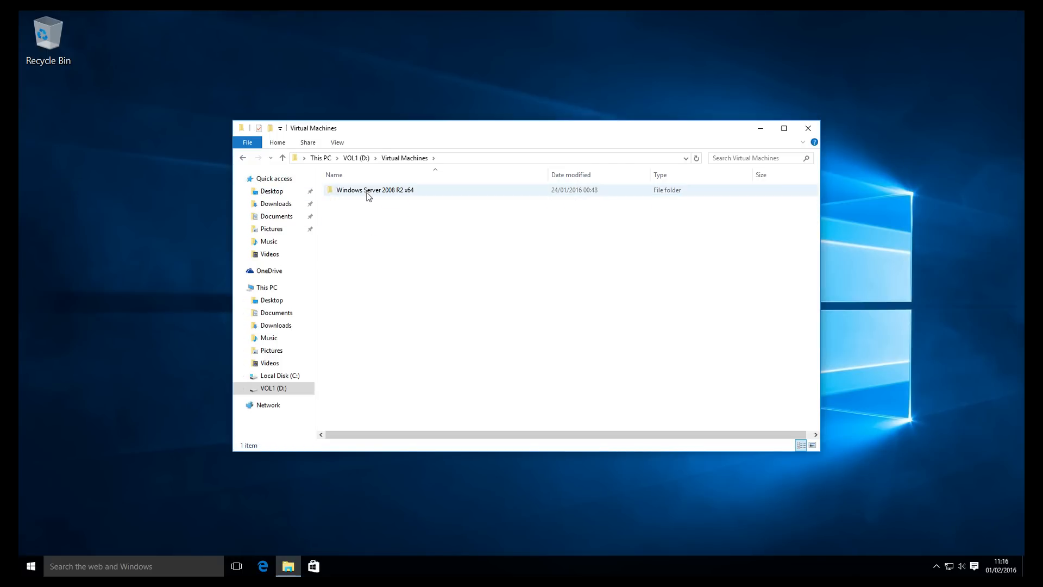
double_click(374, 190)
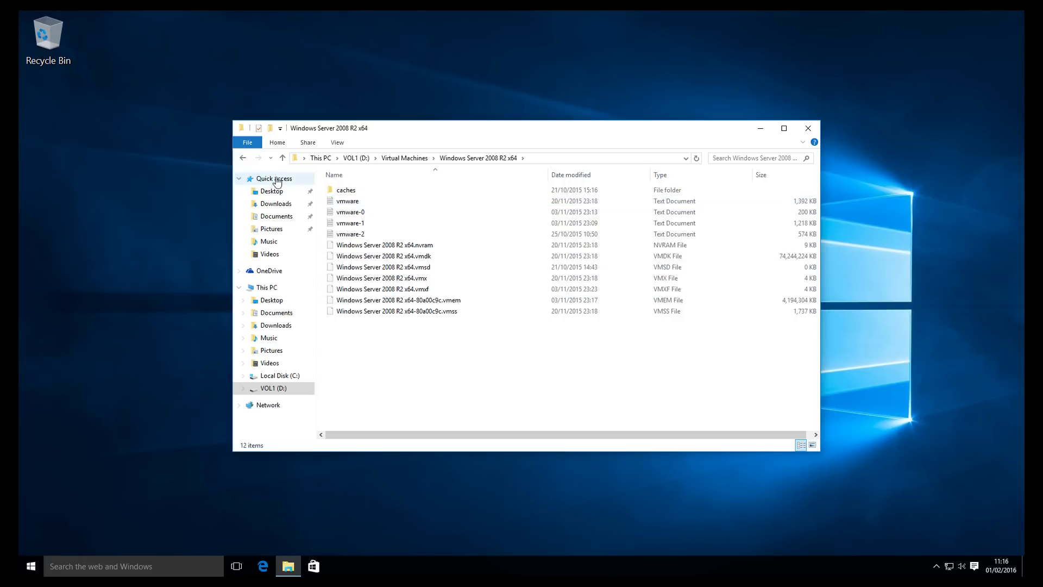
click(356, 158)
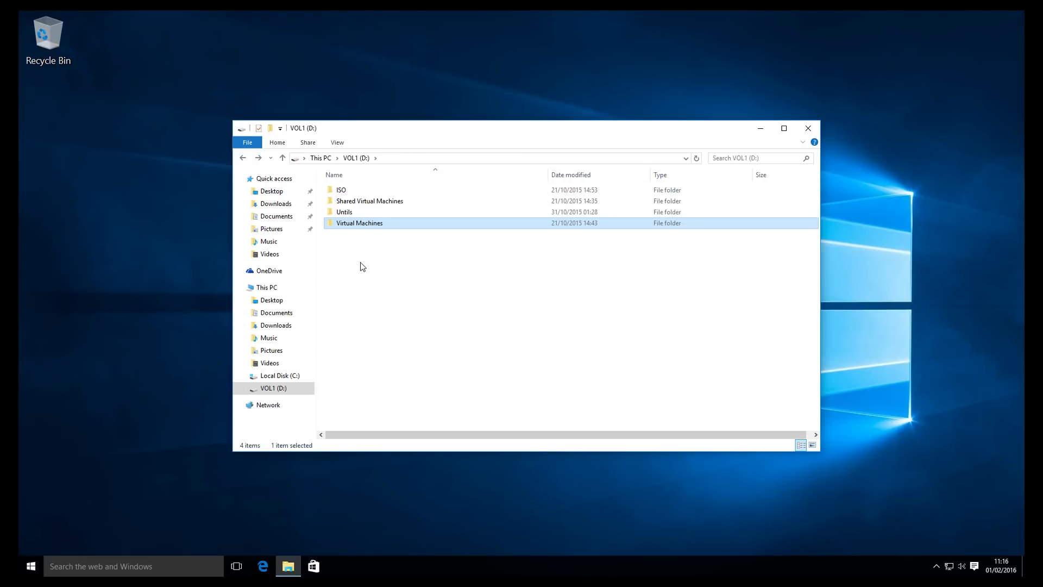
click(808, 128)
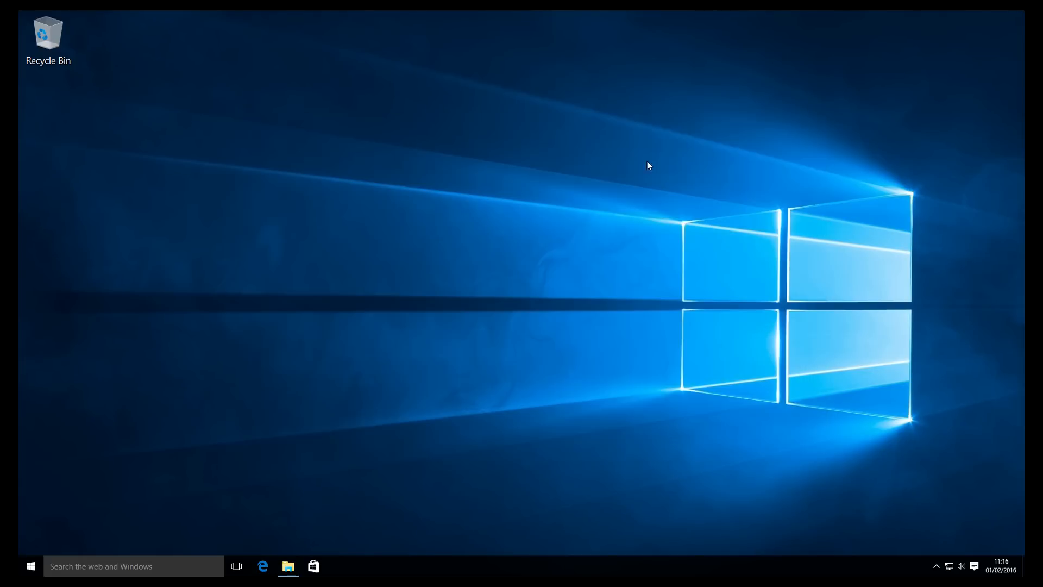